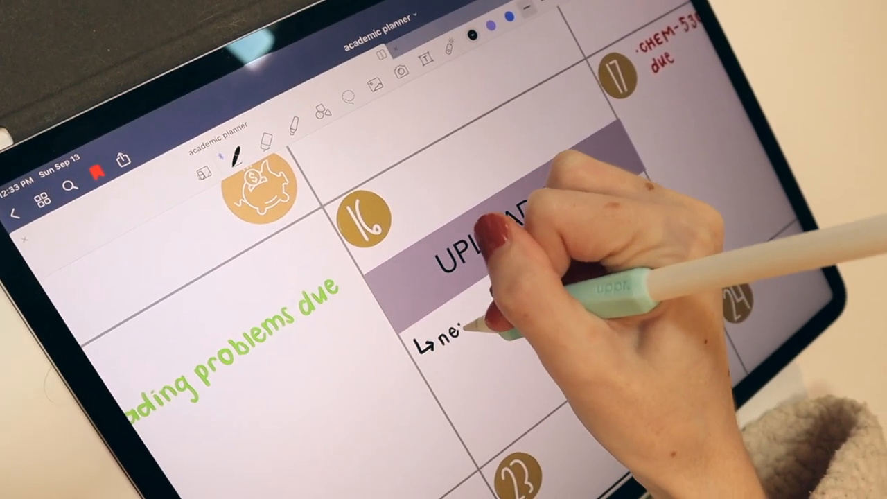
{"action": "type", "text": "new vi"}
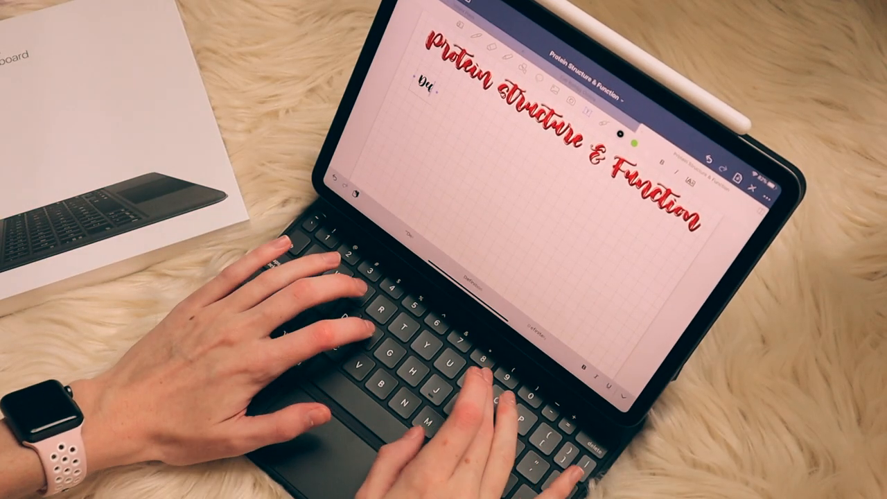
{"action": "type", "text": "Definition"}
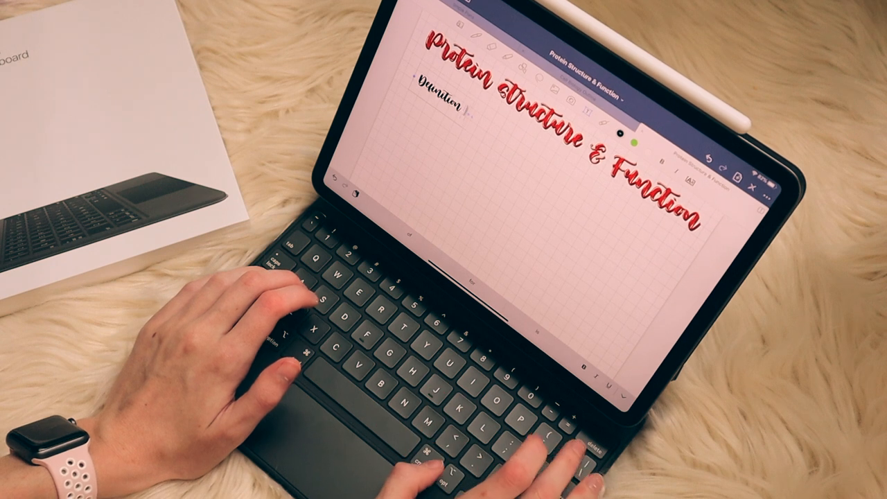